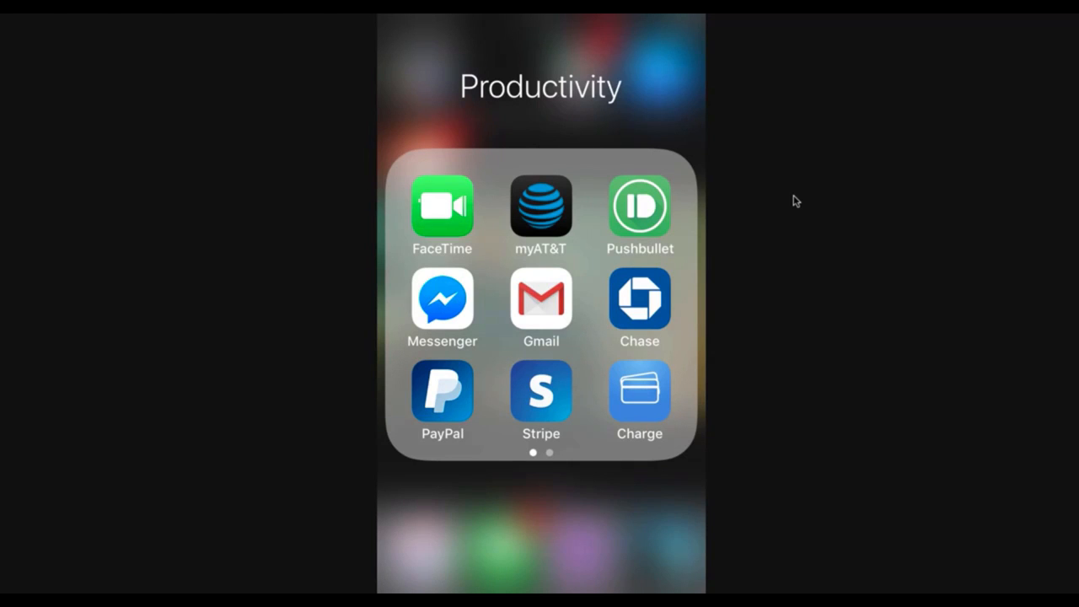
pyautogui.moveTo(814, 243)
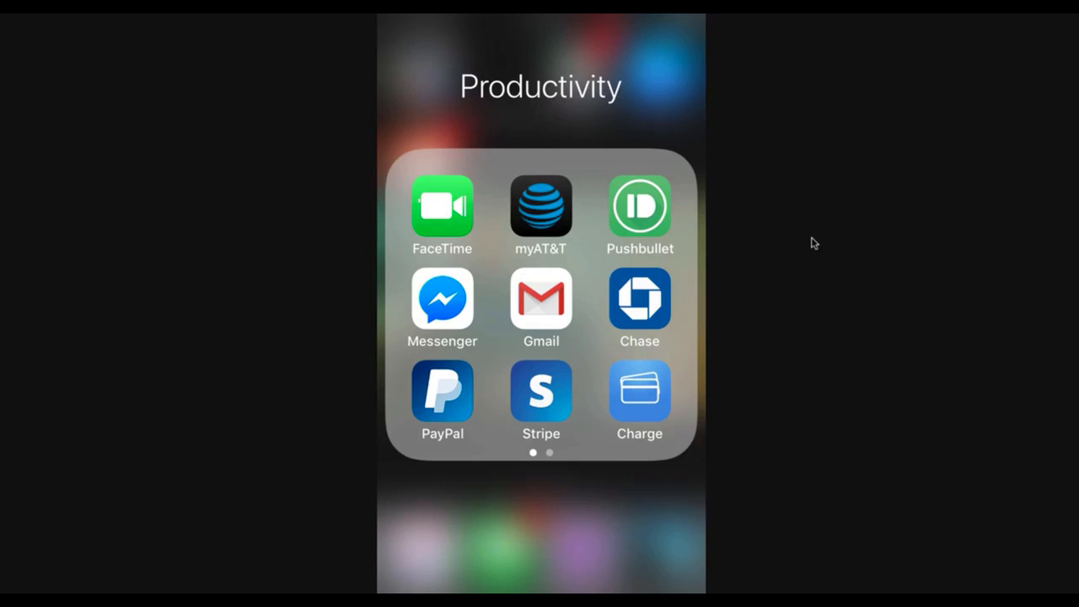
pyautogui.moveTo(777, 195)
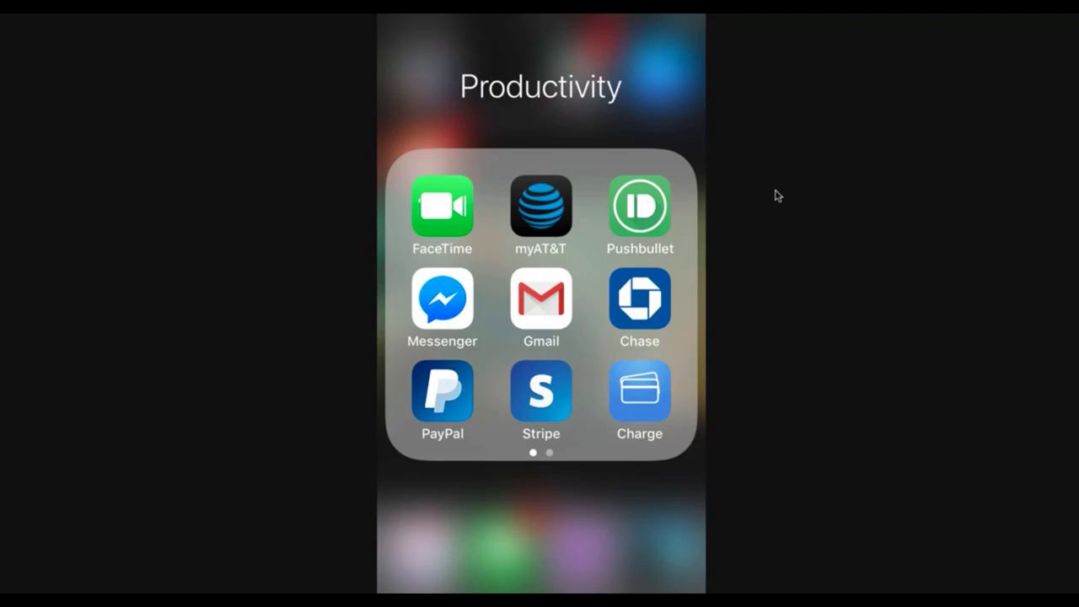
pyautogui.moveTo(774, 191)
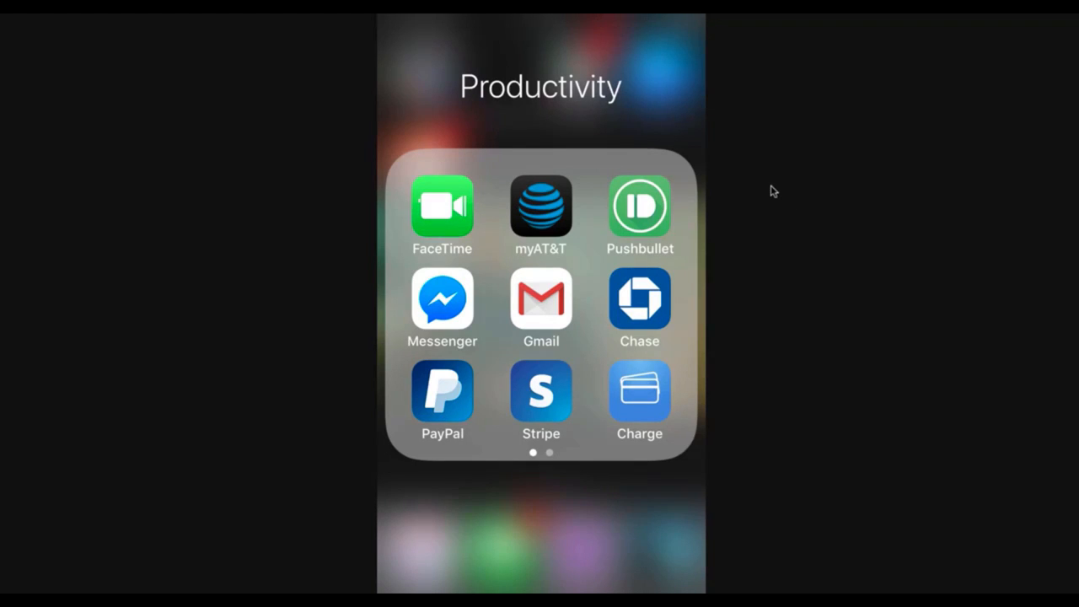
pyautogui.moveTo(492, 267)
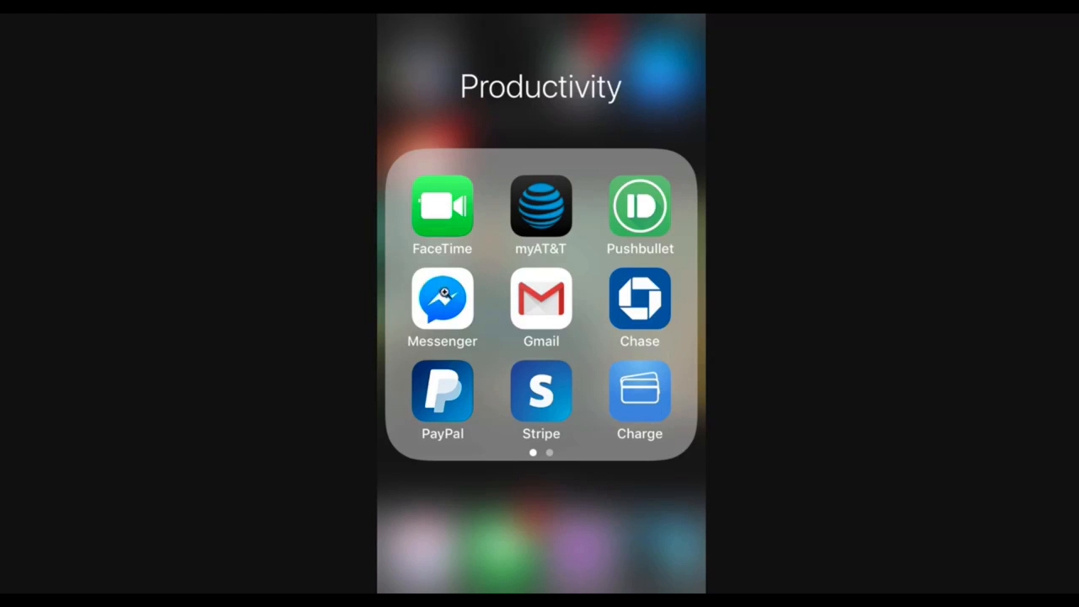
# Launch Messenger from the Productivity folder onto its Active contacts tab
pyautogui.click(442, 300)
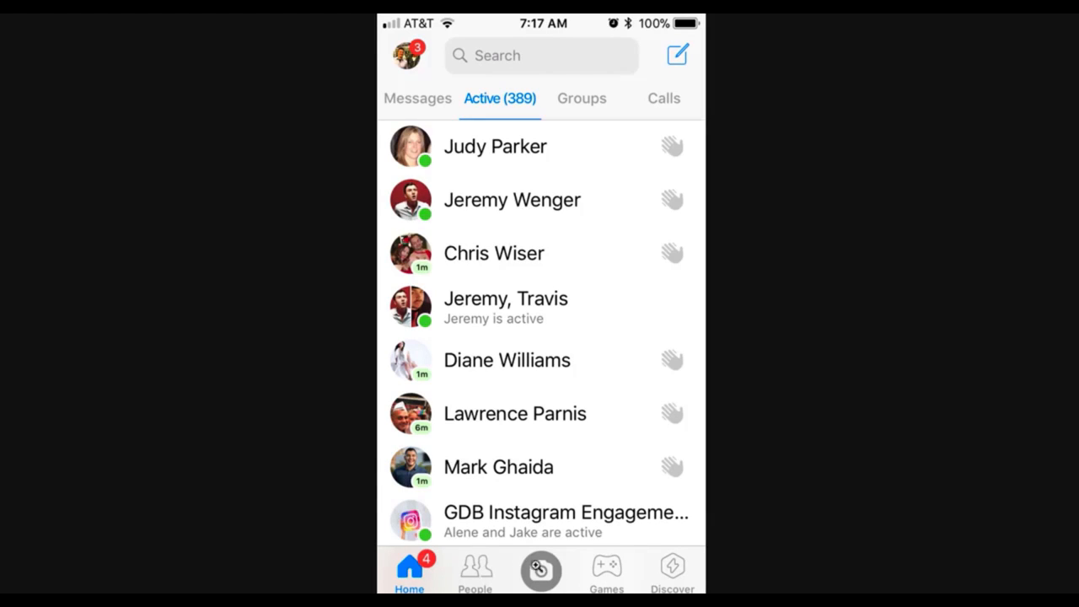
pyautogui.click(540, 570)
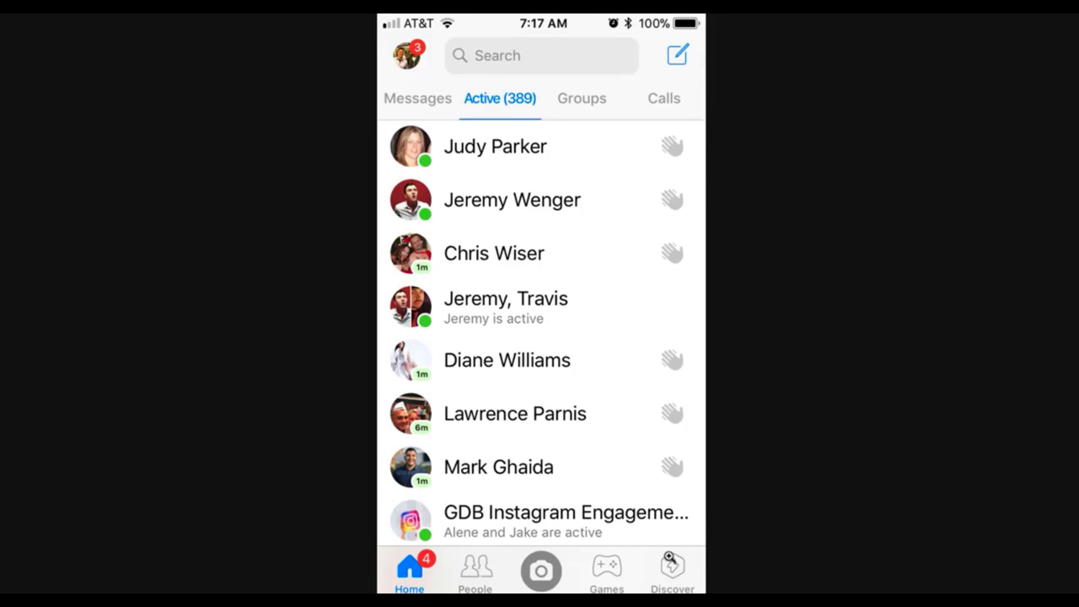
# Switch to Discover, listing recent and featured bots like Spotify and Tenor
pyautogui.click(671, 570)
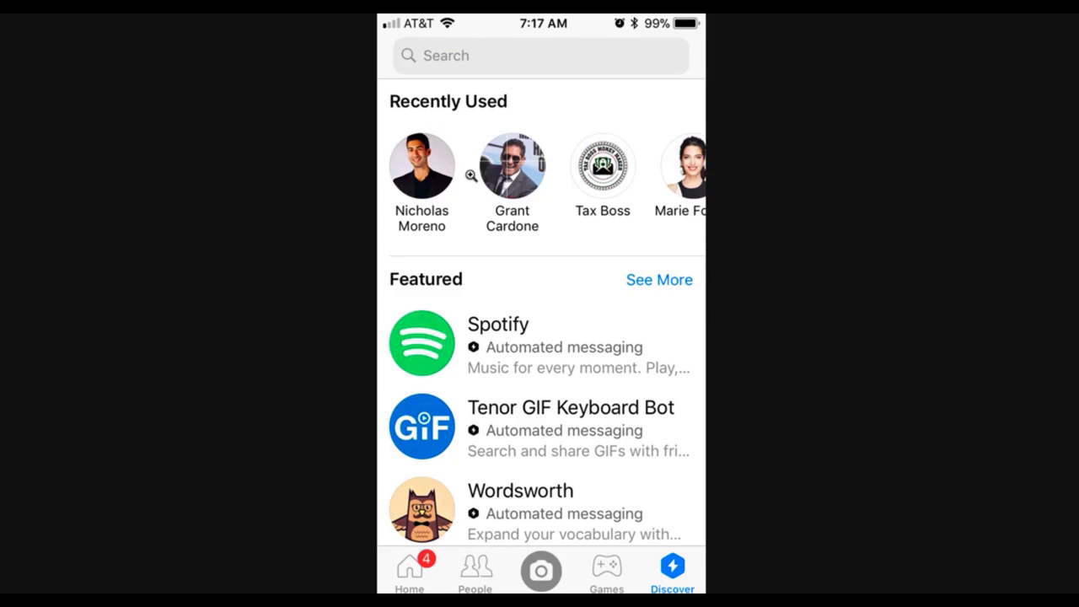
pyautogui.moveTo(681, 435)
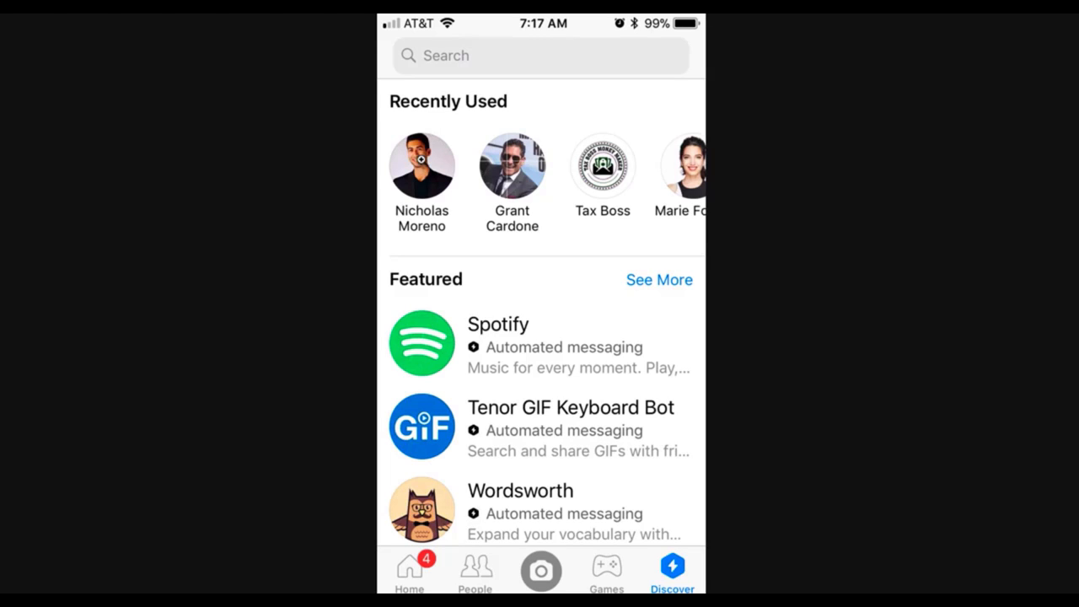
pyautogui.moveTo(576, 307)
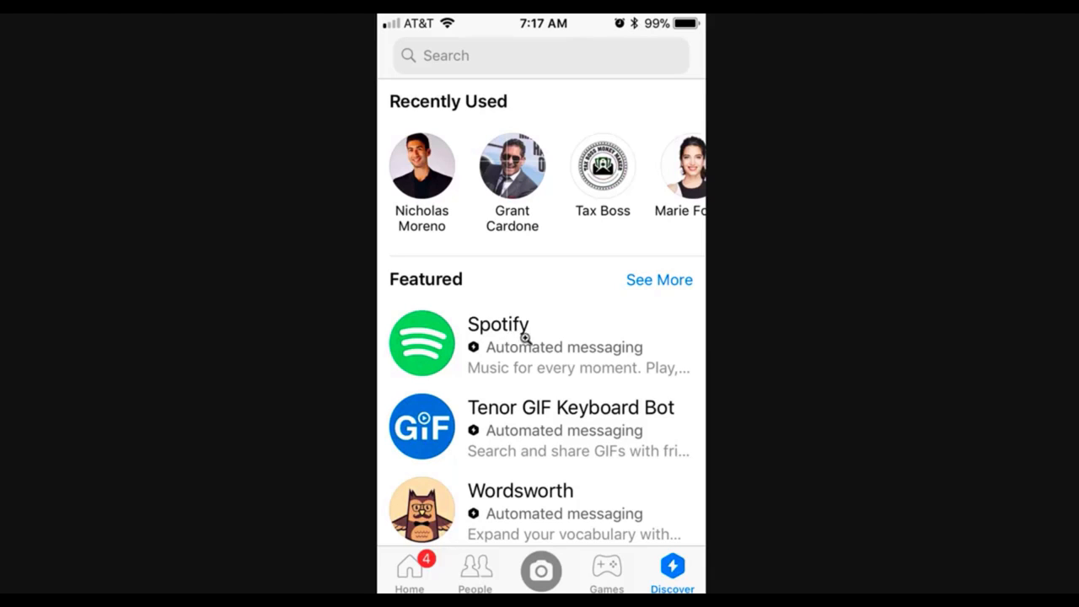
pyautogui.moveTo(492, 351)
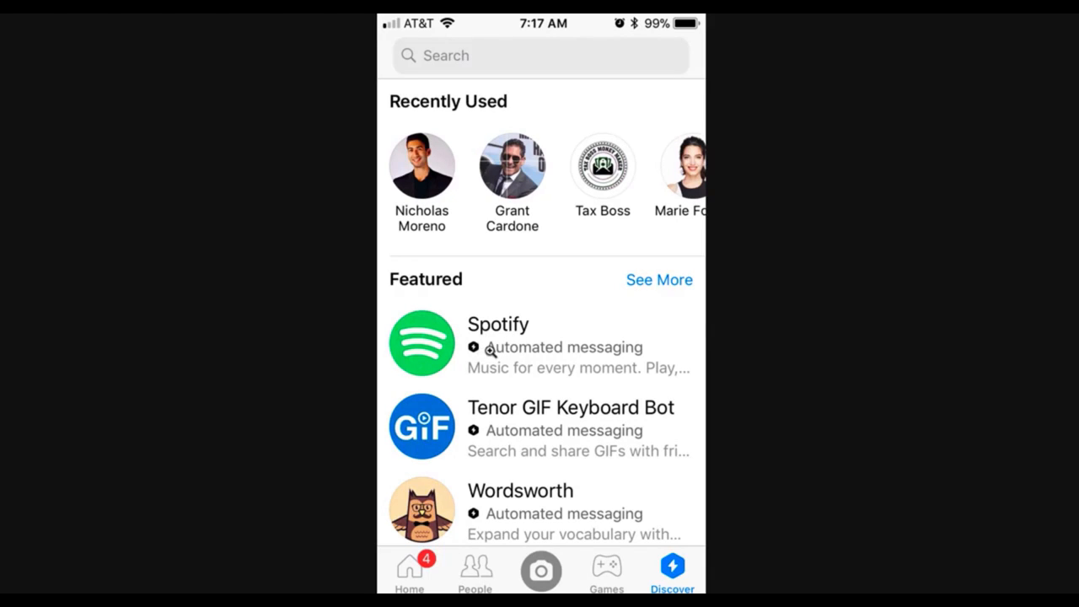
pyautogui.moveTo(641, 437)
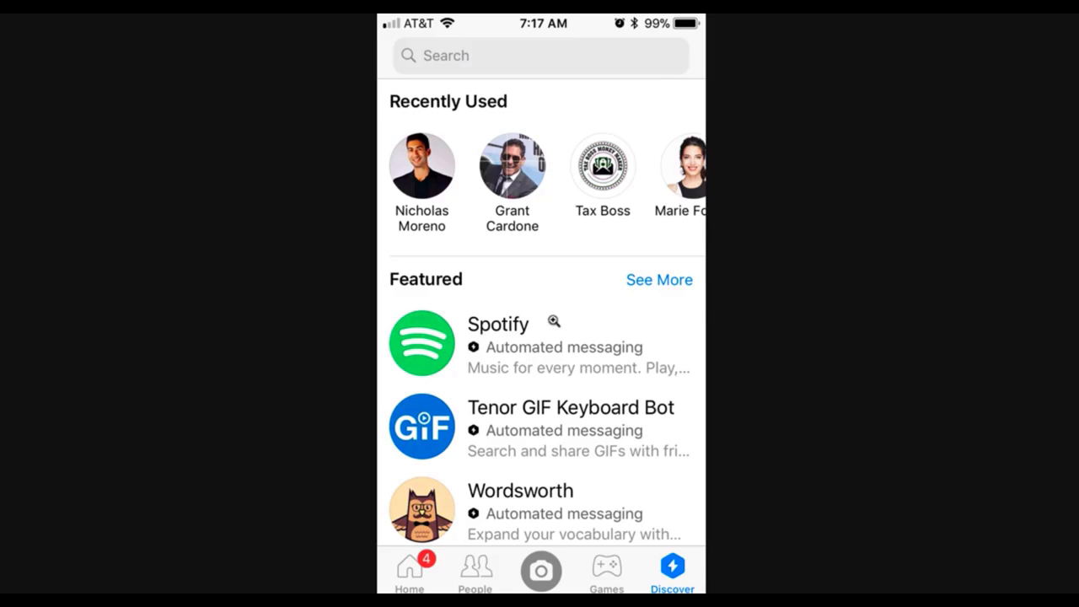
# Scroll past the Travel bots (Qantas, Weatherzone, Skyscanner) to the Categories list
pyautogui.scroll(-3)
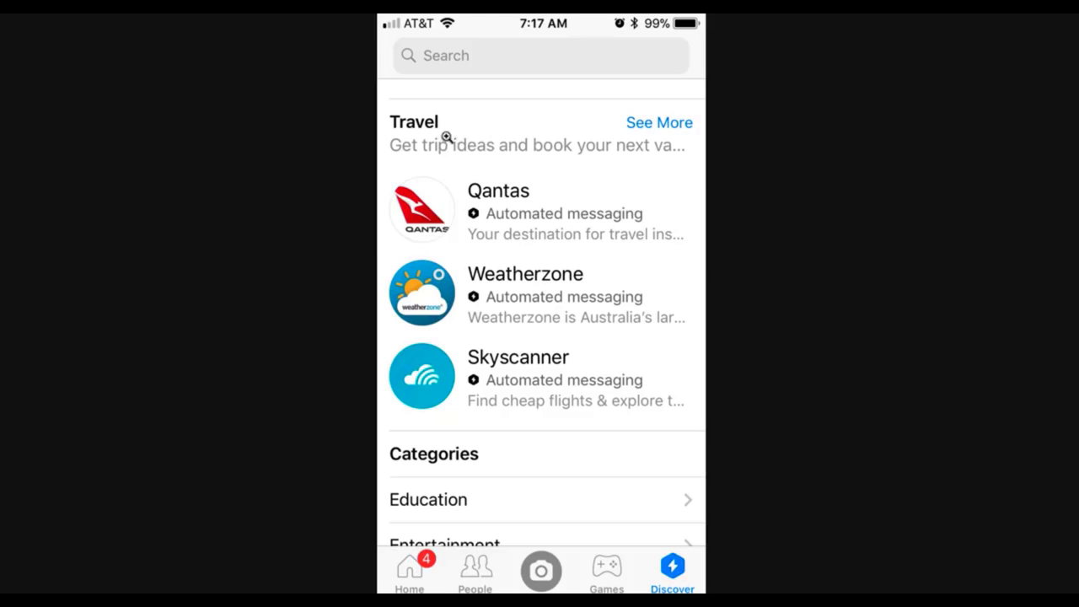
pyautogui.moveTo(446, 369)
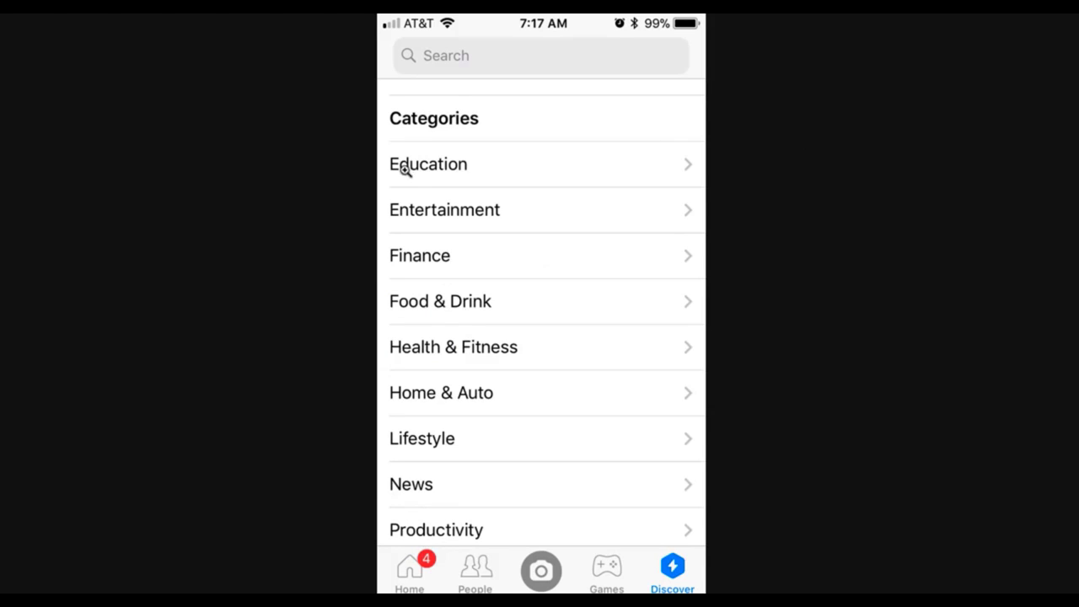
pyautogui.moveTo(506, 273)
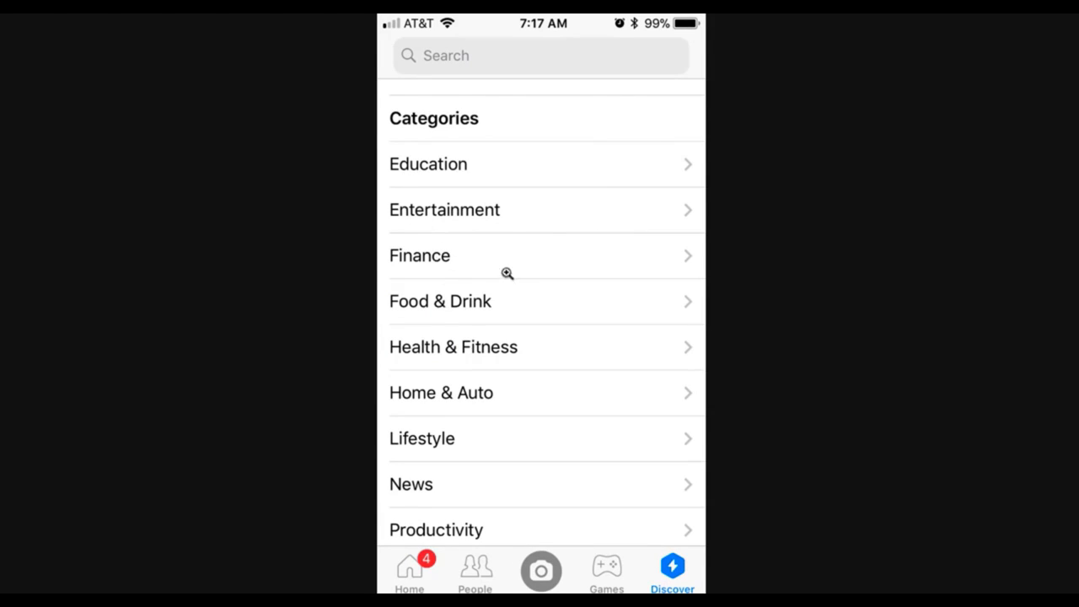
pyautogui.moveTo(539, 460)
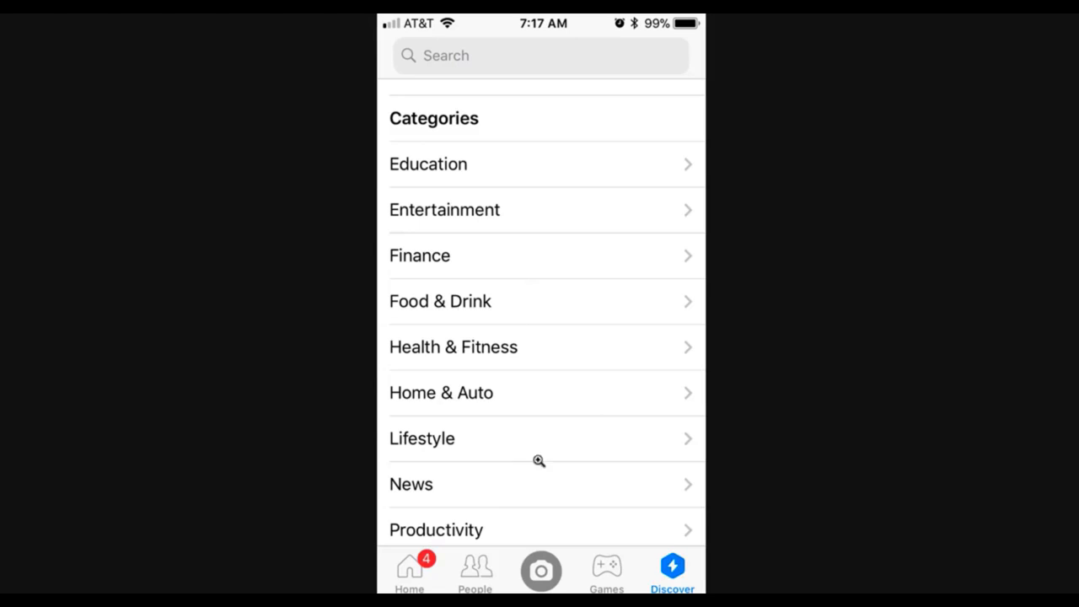
pyautogui.moveTo(664, 465)
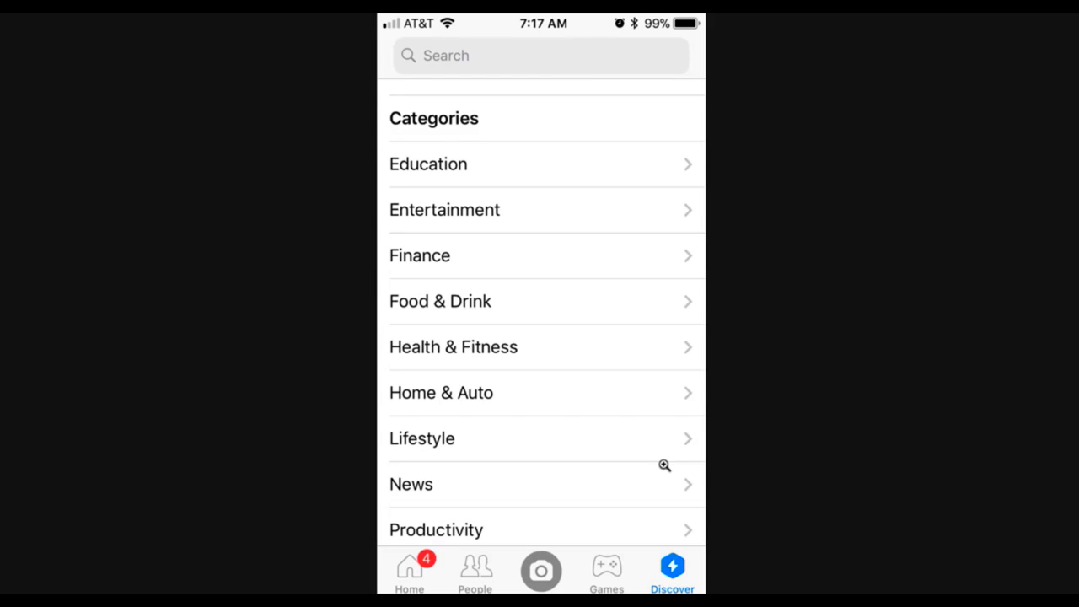
pyautogui.moveTo(633, 402)
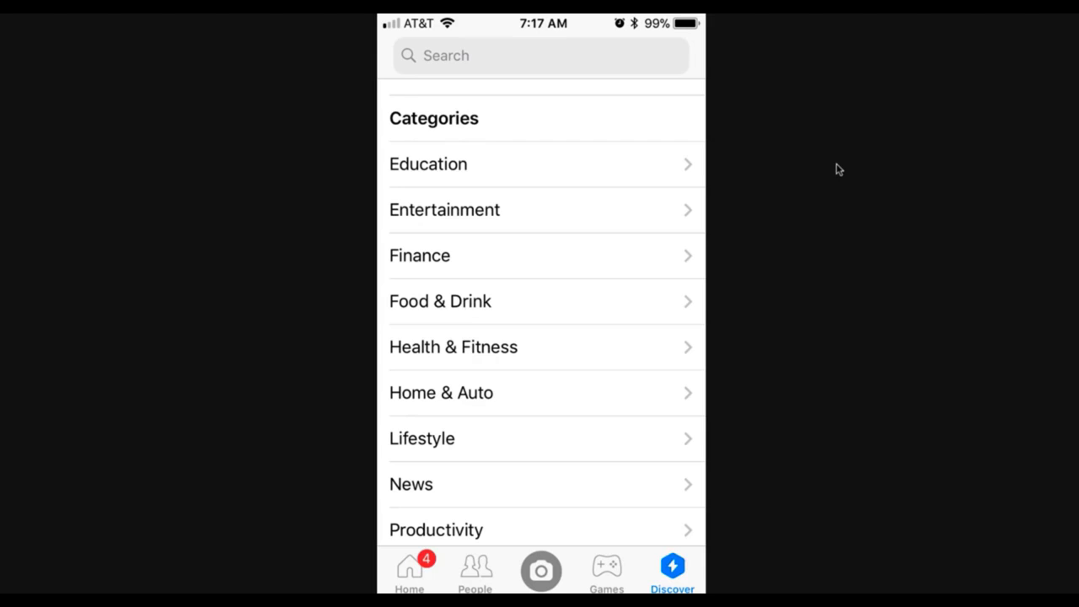
pyautogui.moveTo(598, 300)
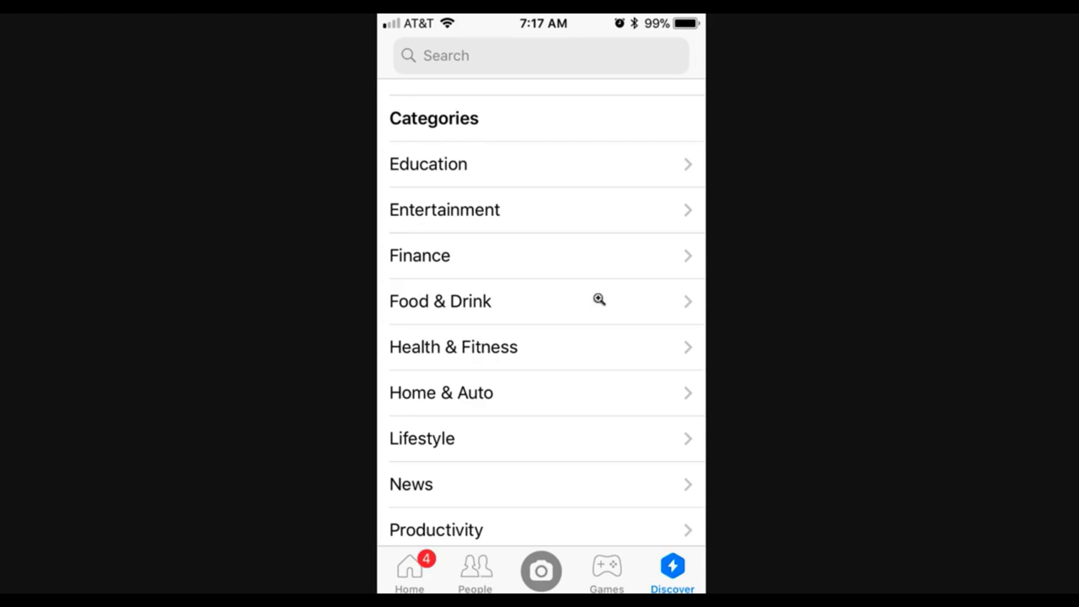
# Enter Health & Fitness, showing Shine Text, WebMD, MeditateBot and Bearhug
pyautogui.click(452, 347)
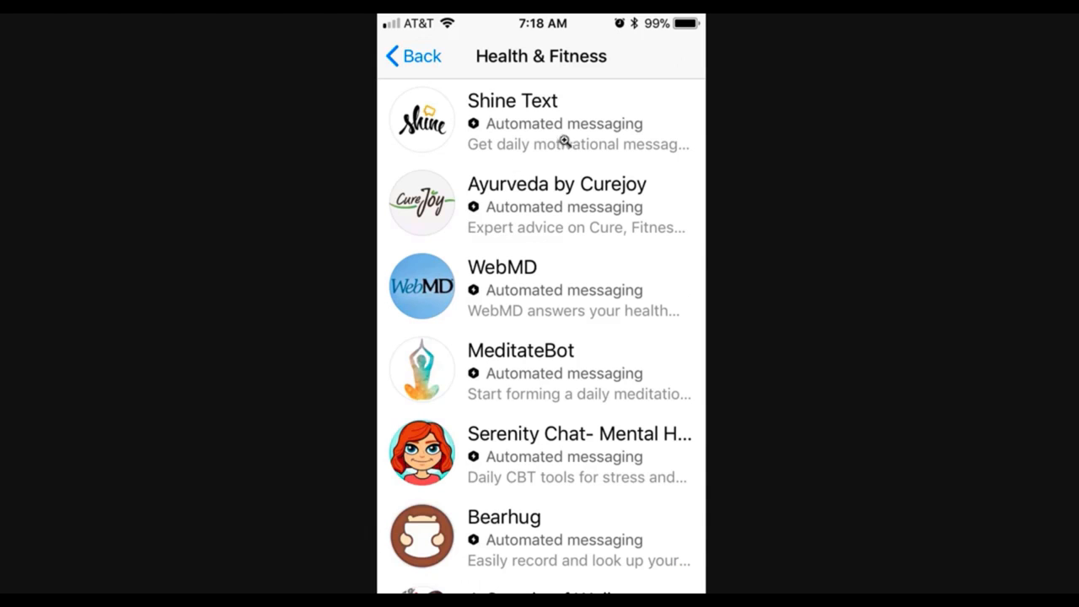
pyautogui.moveTo(565, 226)
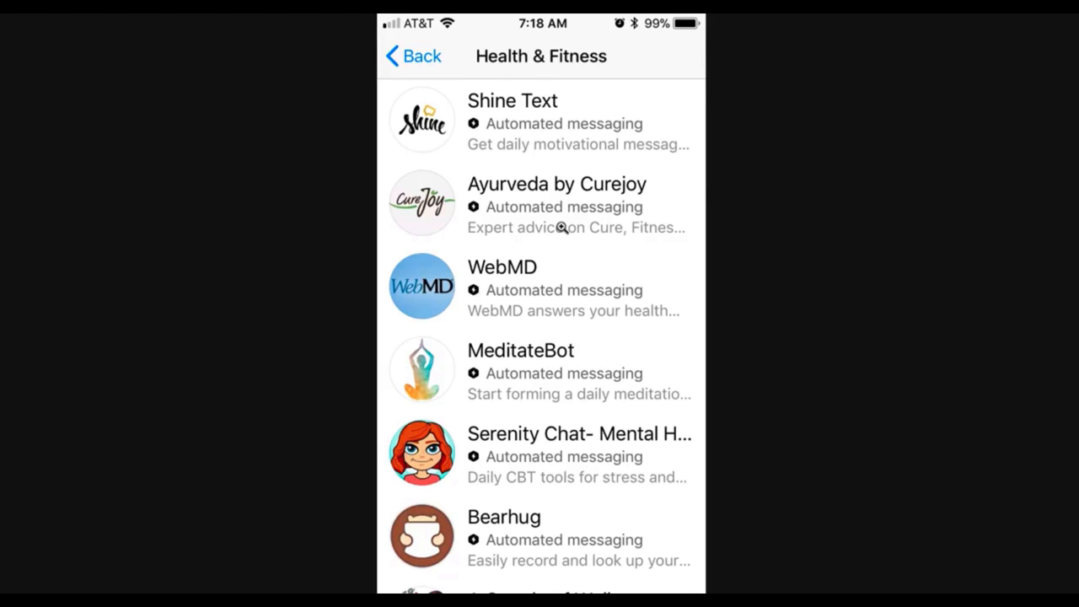
pyautogui.moveTo(496, 311)
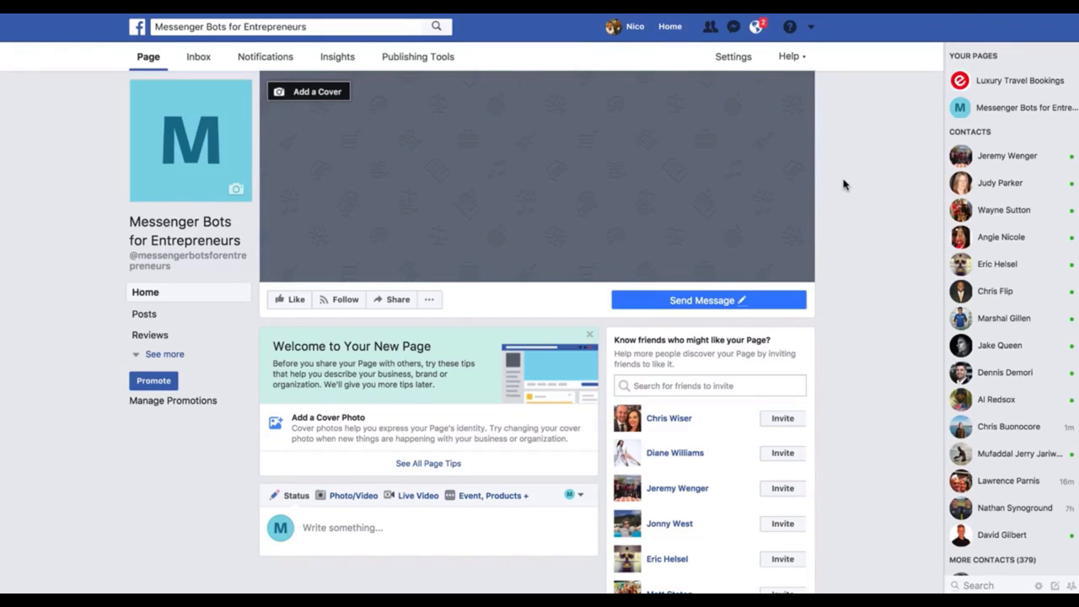
pyautogui.moveTo(849, 188)
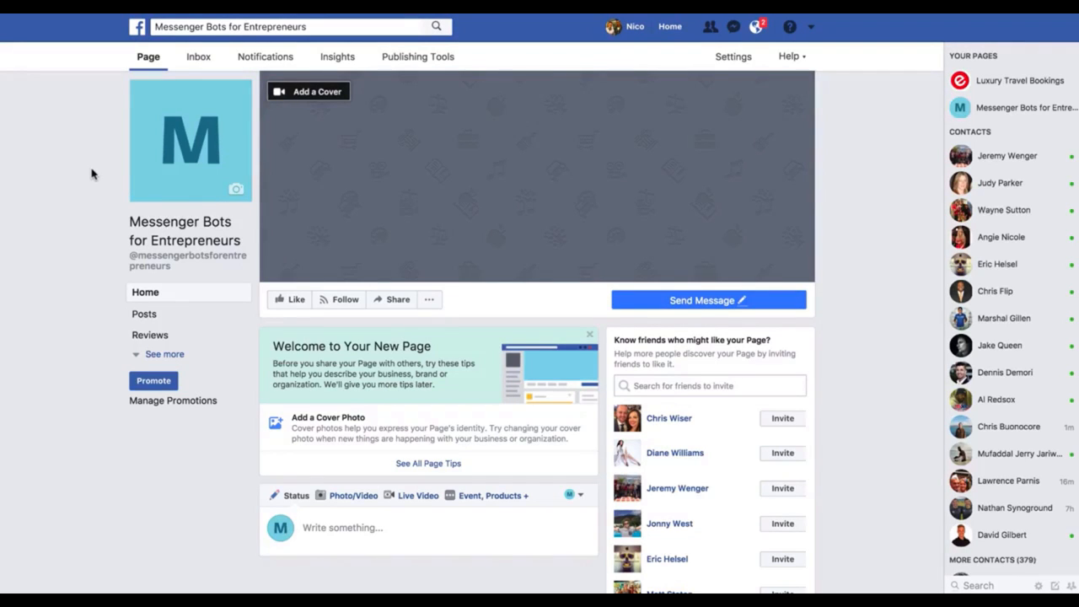
pyautogui.moveTo(95, 188)
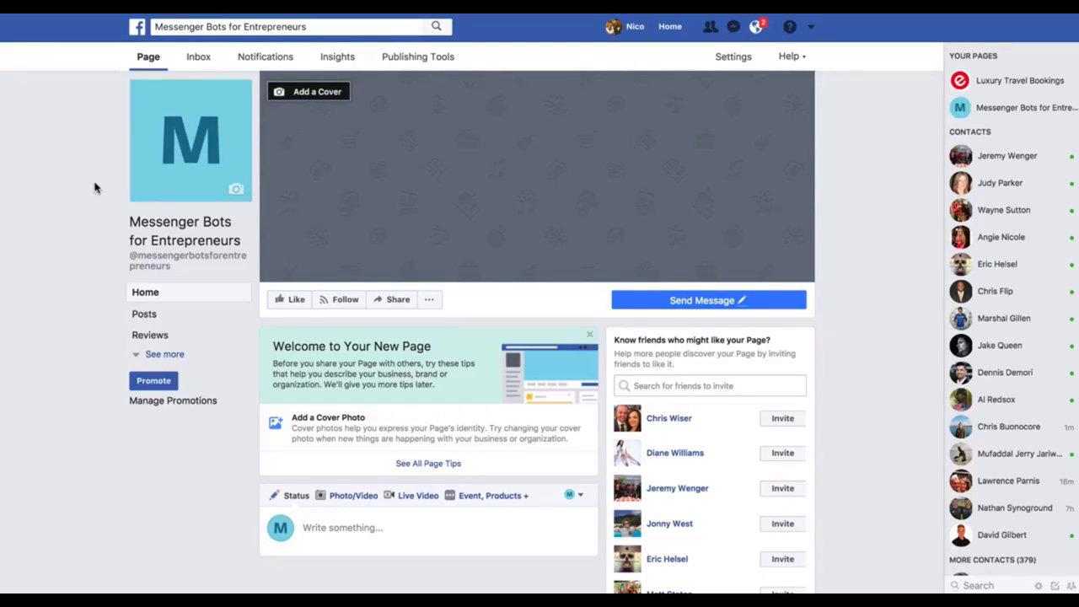
pyautogui.moveTo(106, 195)
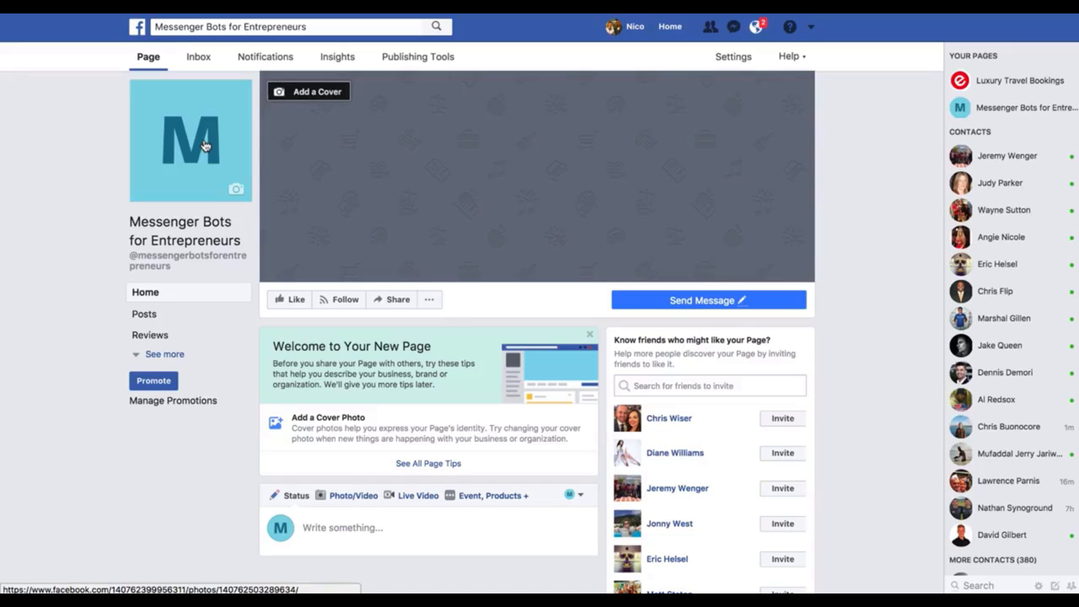
pyautogui.moveTo(242, 147)
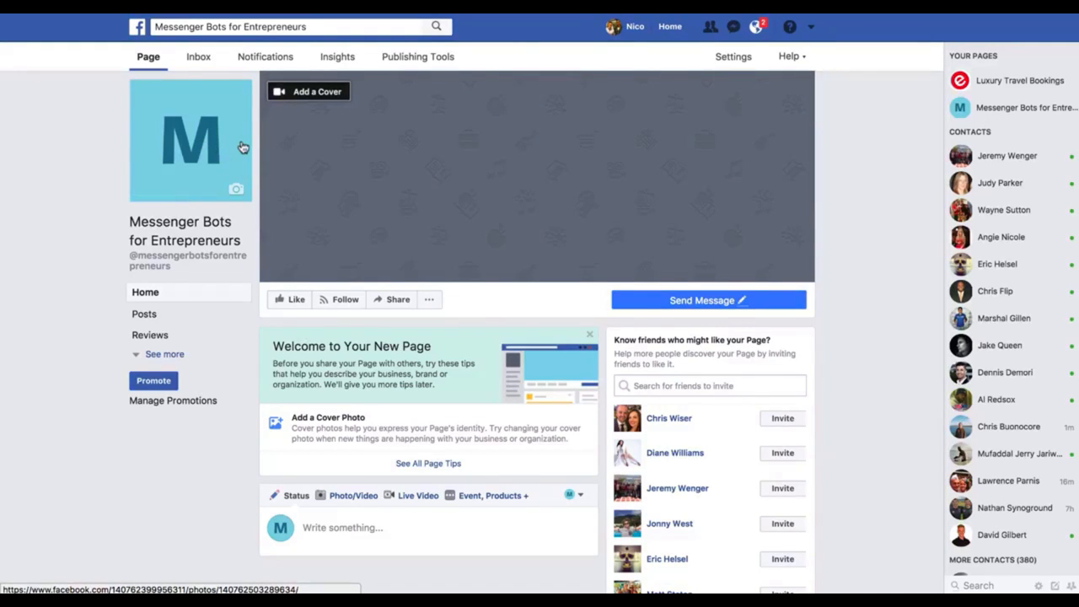
pyautogui.moveTo(411, 155)
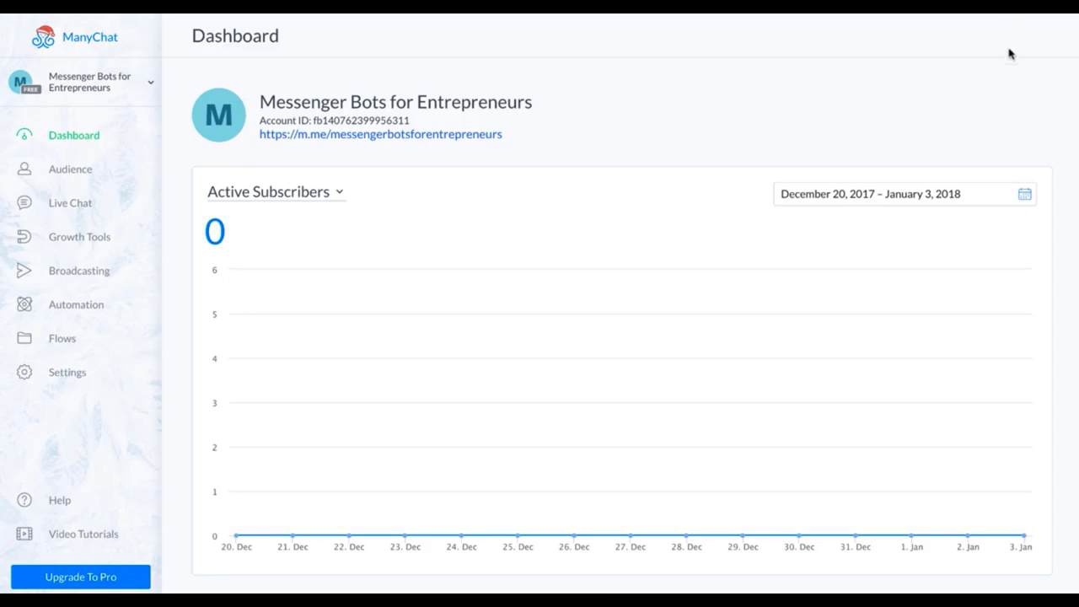
pyautogui.moveTo(220, 263)
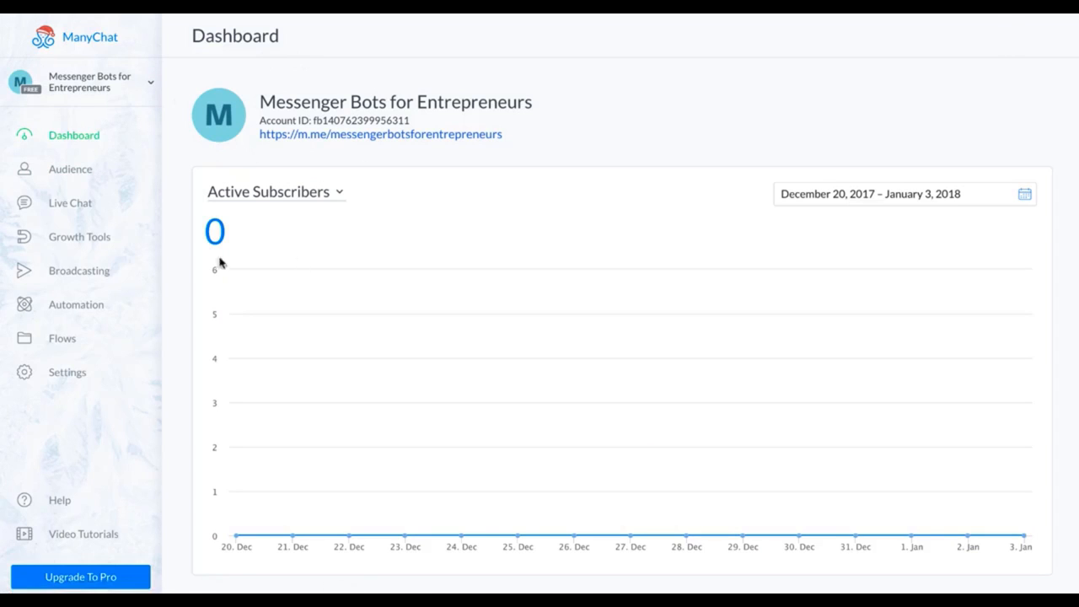
pyautogui.moveTo(76, 303)
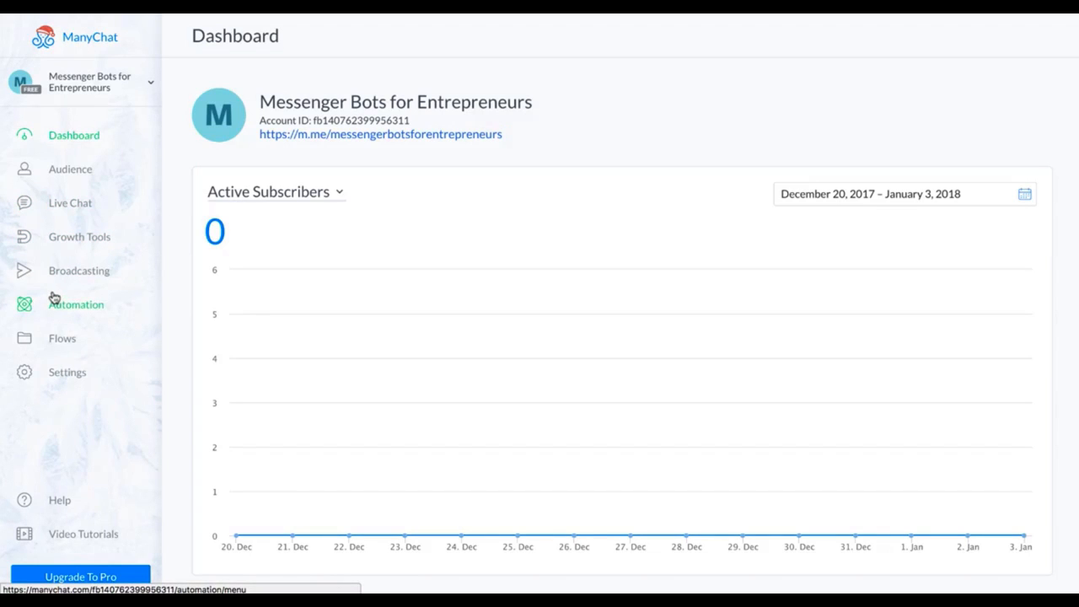